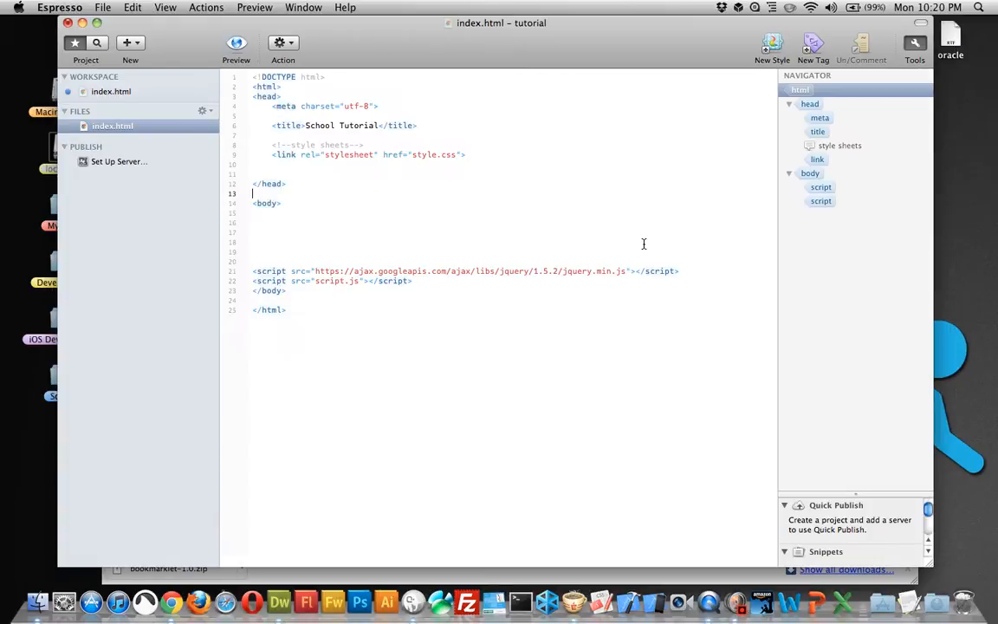
{"action": "mouse_move", "coordinate": [523, 142]}
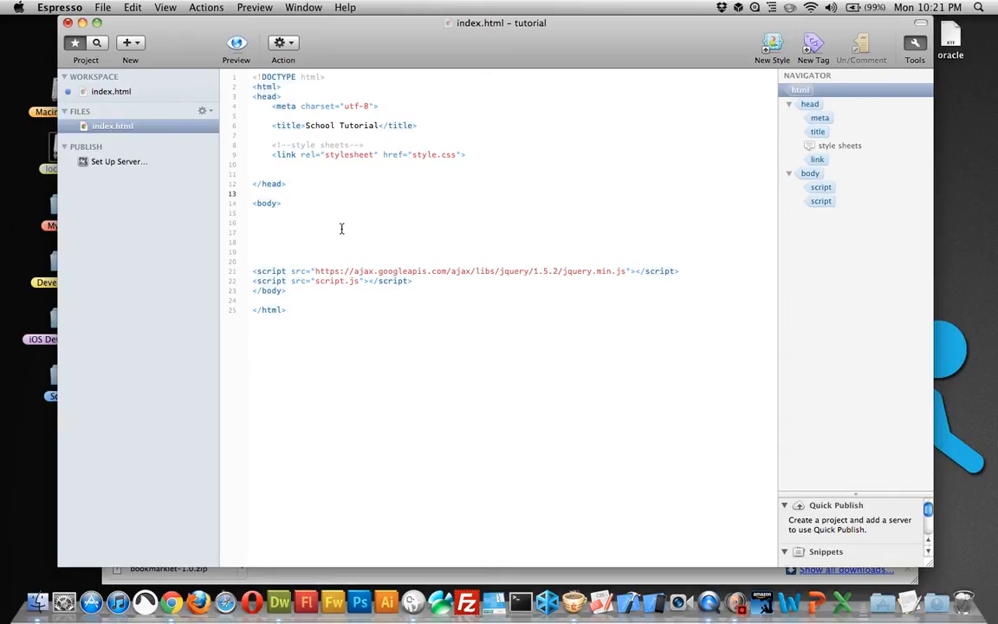
{"action": "mouse_move", "coordinate": [336, 243]}
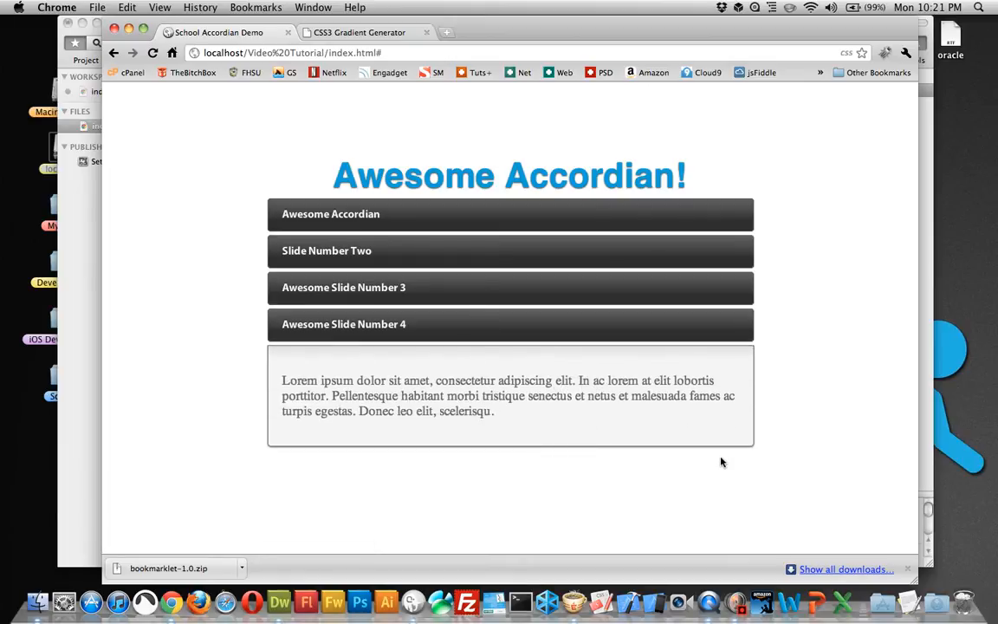
{"action": "mouse_move", "coordinate": [87, 242]}
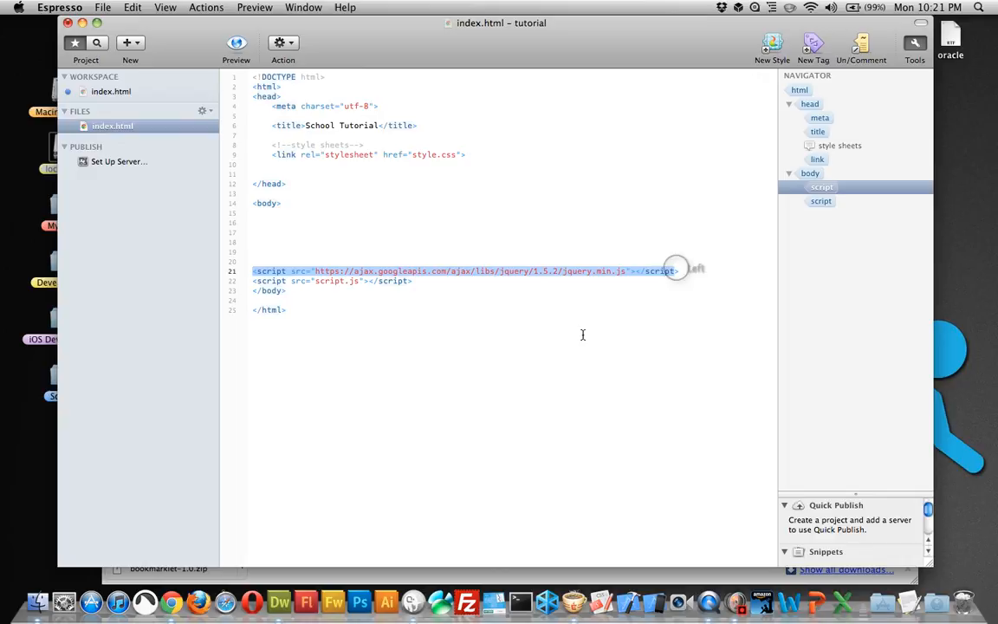
{"action": "mouse_move", "coordinate": [471, 297]}
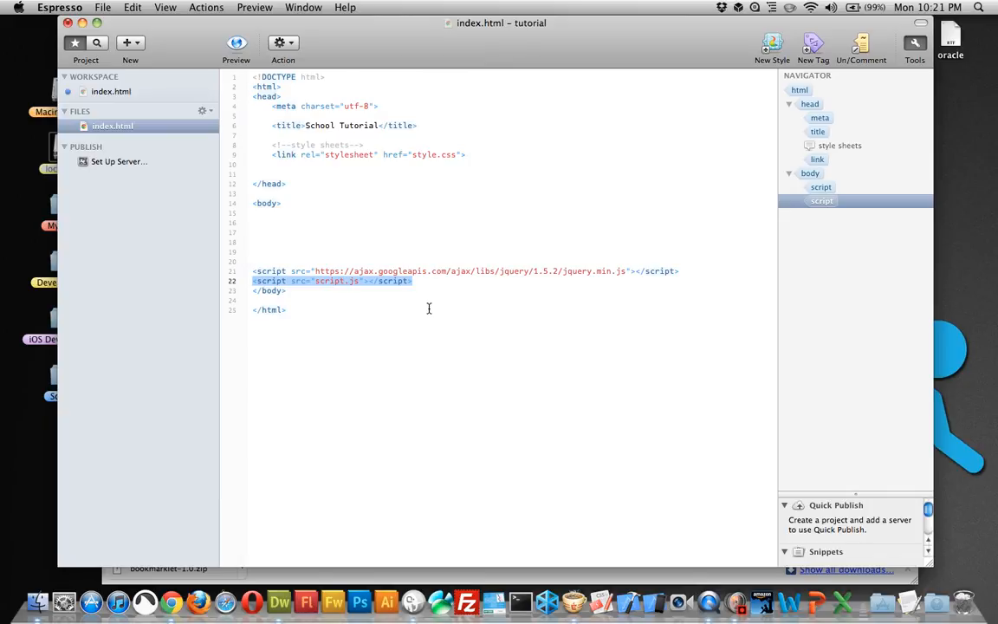
{"action": "mouse_move", "coordinate": [409, 236]}
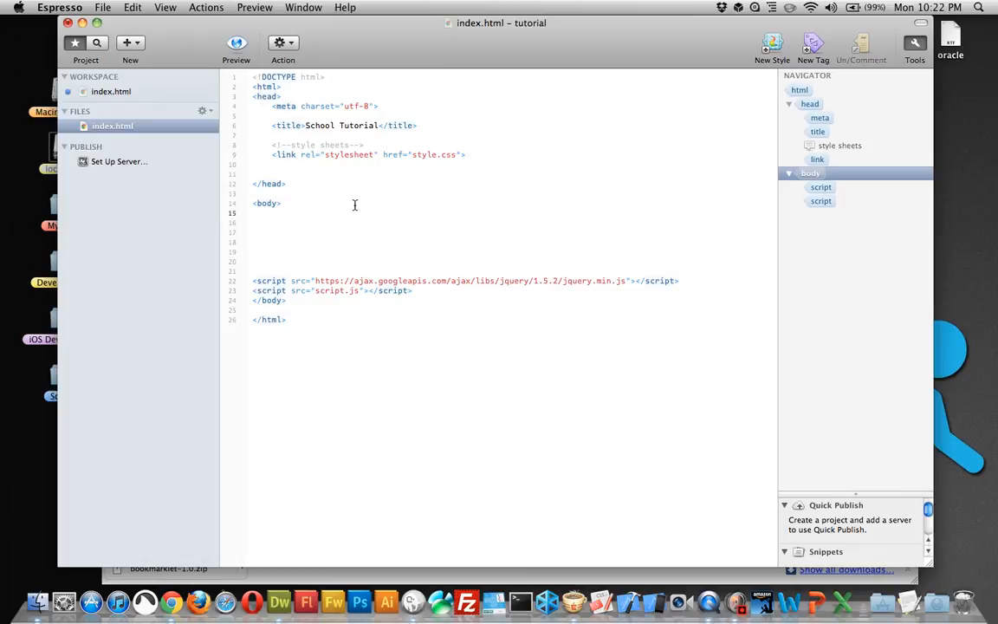
- Add a div with id "wrapper" inside the body
{"action": "type", "text": "<div id=\"wra"}
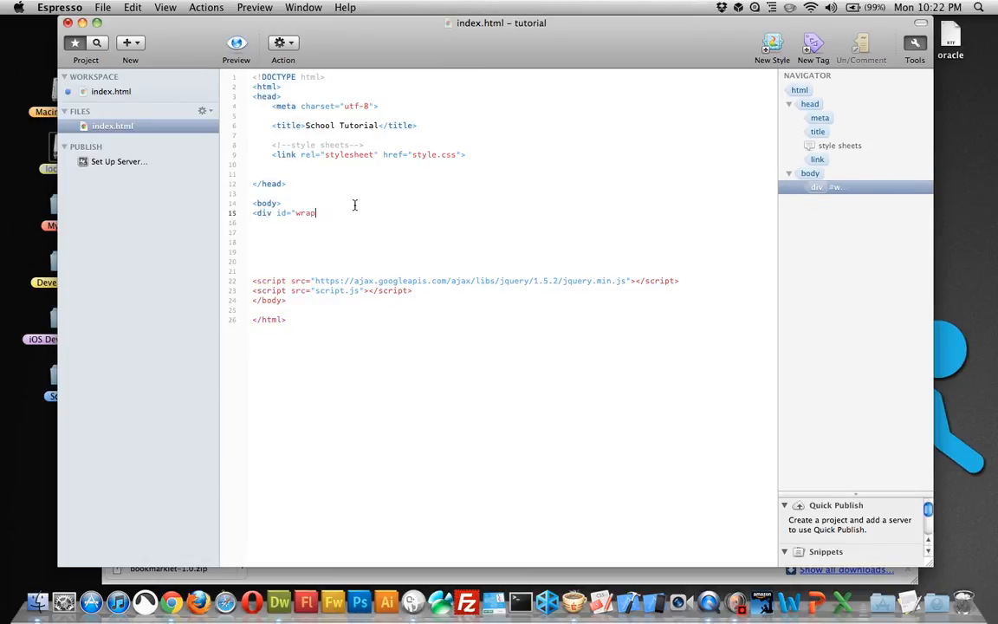
{"action": "type", "text": "per\">"}
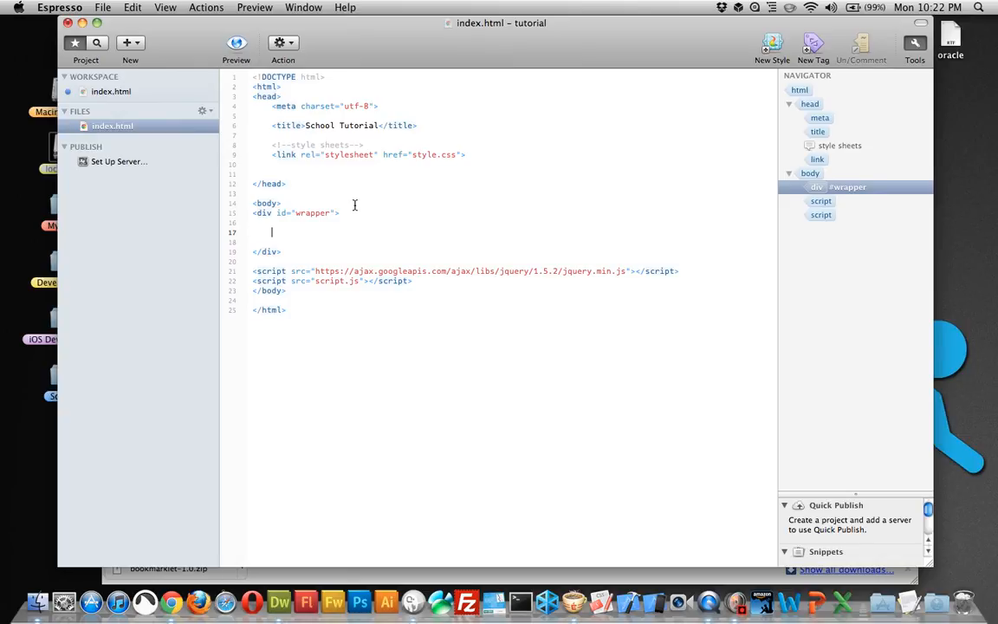
- Add an h1 heading reading "Awesome Accordian!" inside the wrapper
{"action": "type", "text": "<h1>A"}
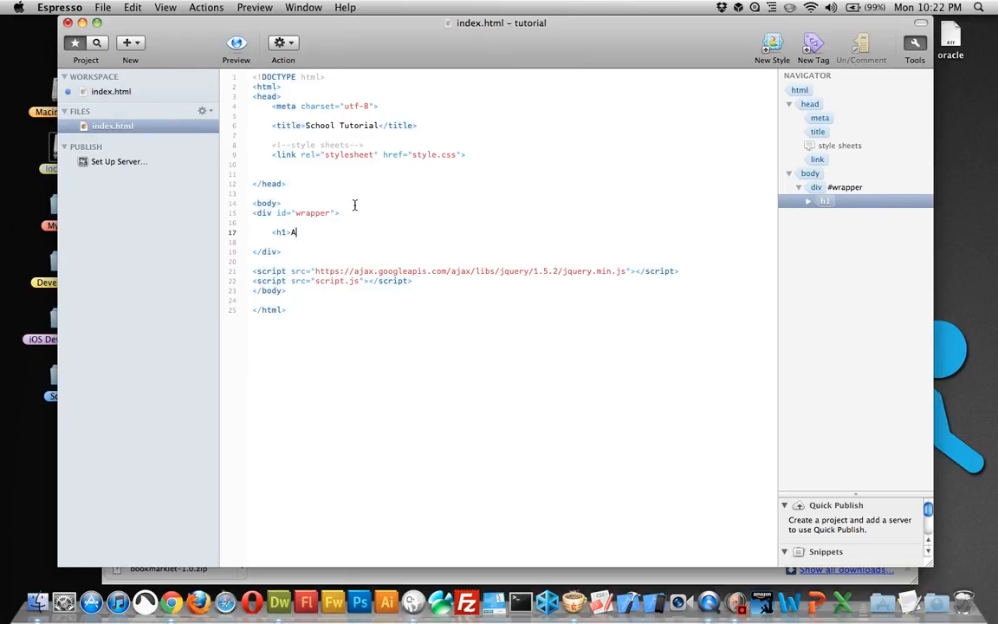
{"action": "type", "text": "wesome Accordia"}
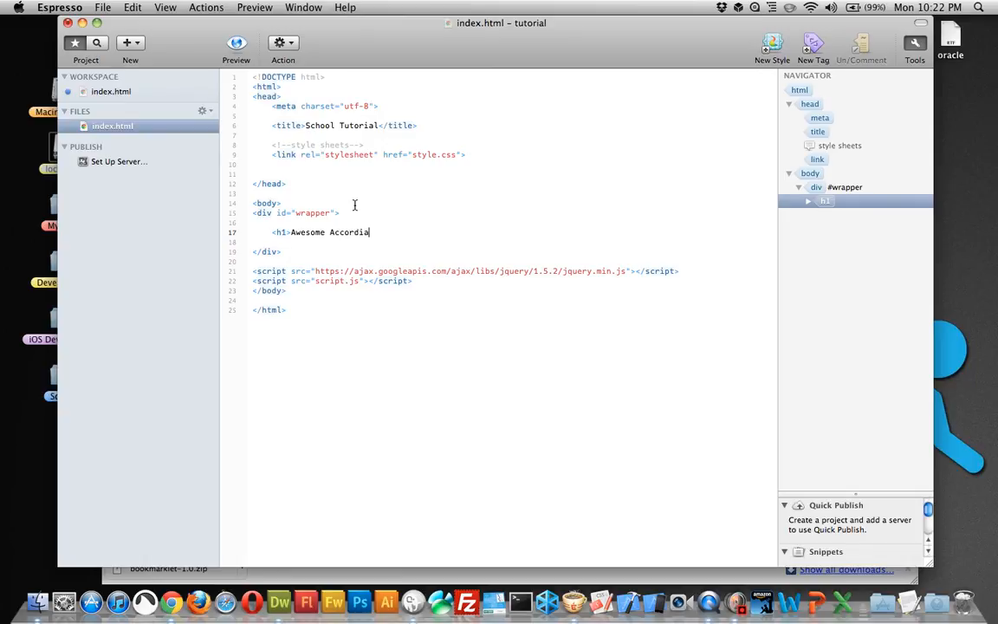
{"action": "type", "text": "n!</h1>"}
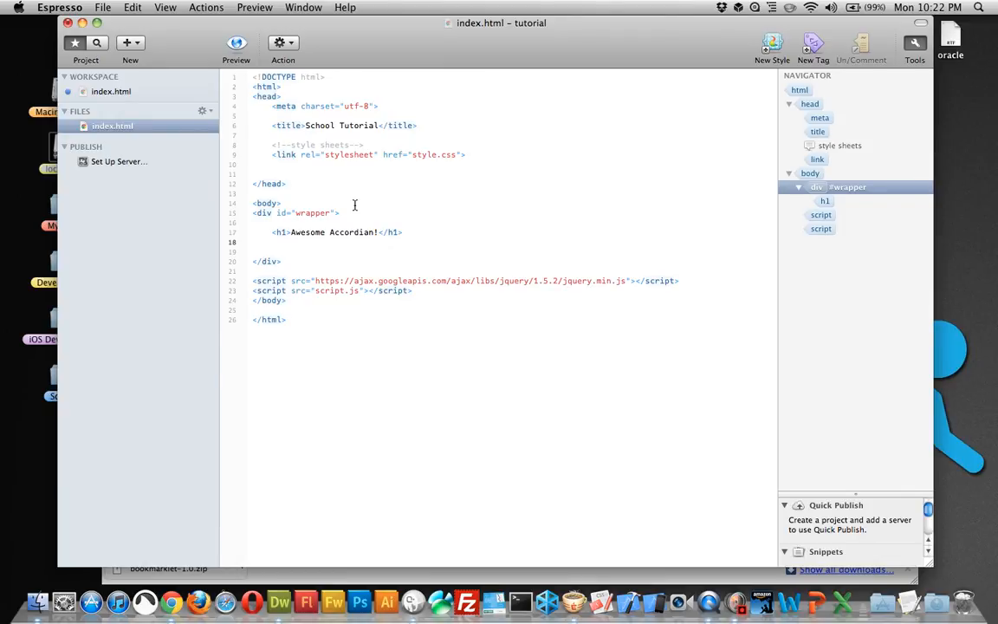
- Start an h2 with class "accordian" holding a link with href "#"
{"action": "type", "text": "<h2 class="}
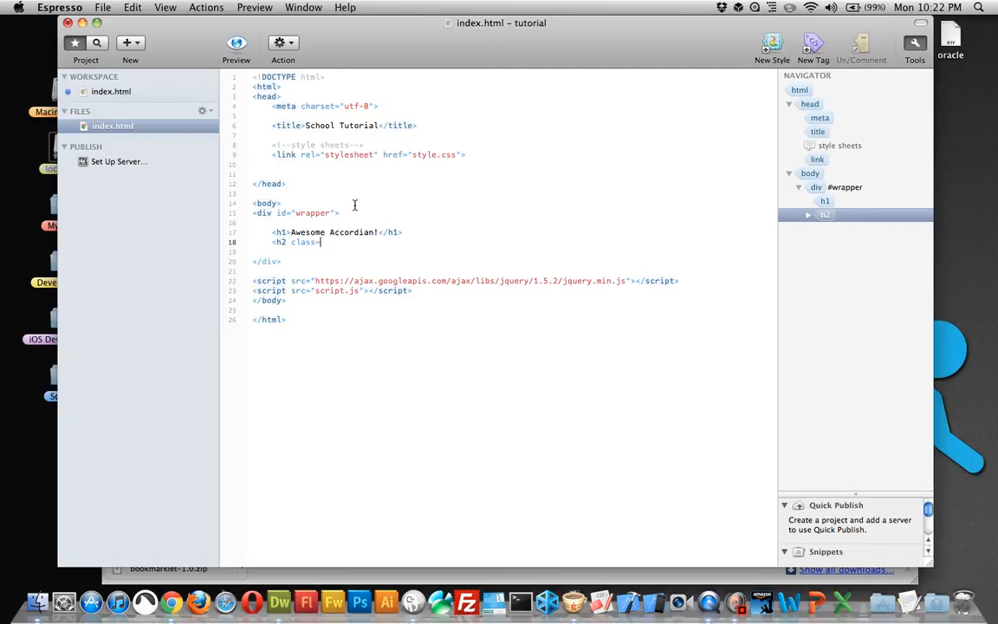
{"action": "type", "text": "accordian\""}
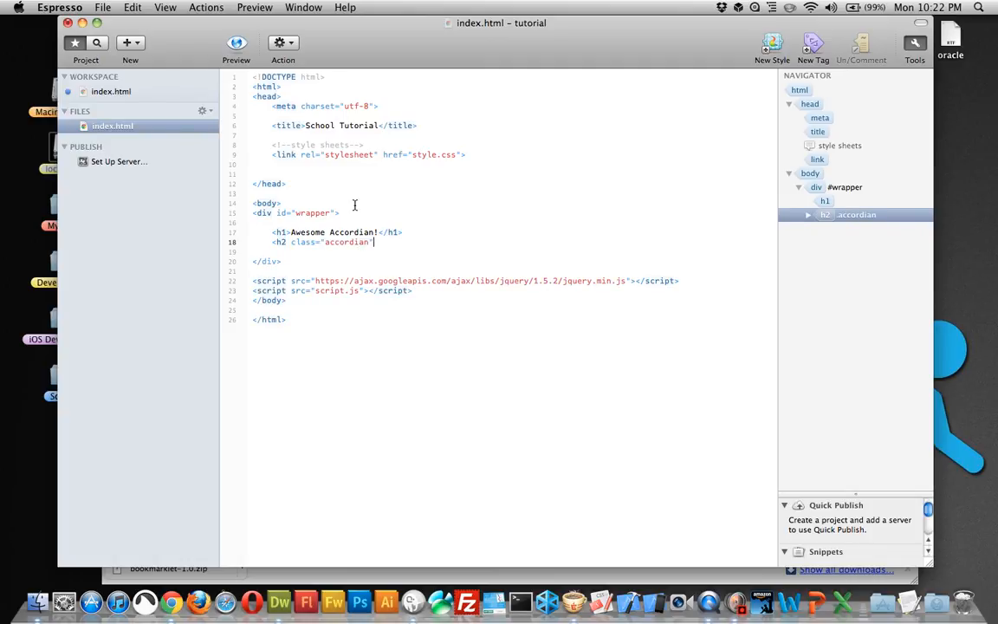
{"action": "type", "text": "<a"}
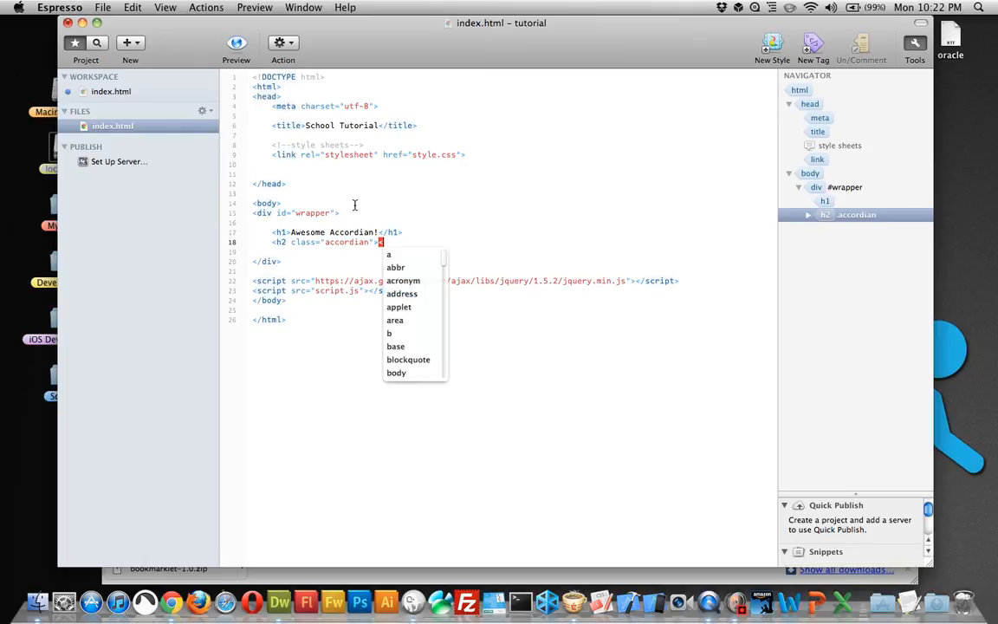
{"action": "type", "text": "a href=\""}
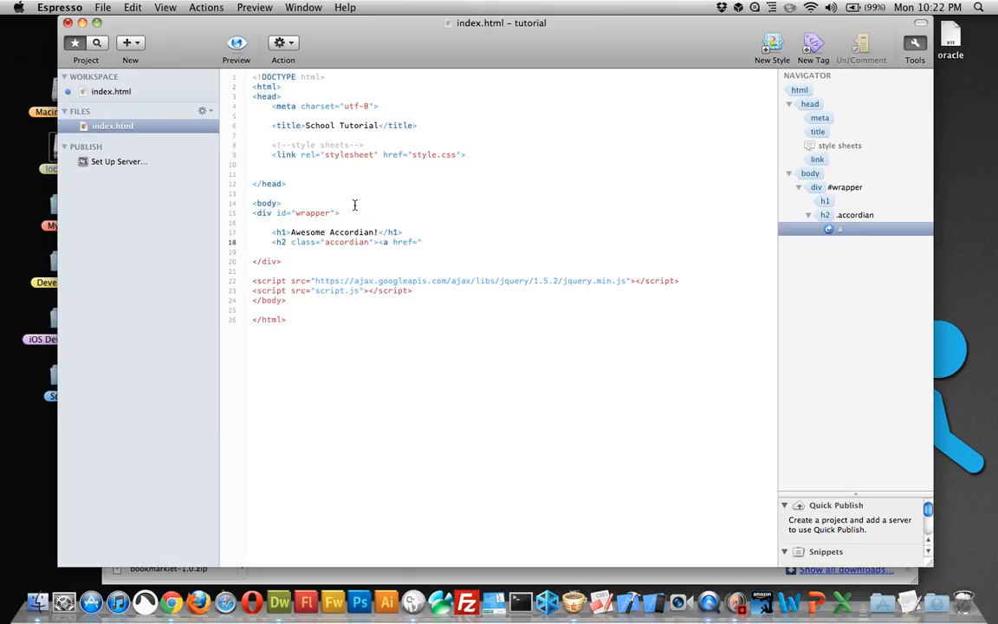
{"action": "type", "text": "#\">"}
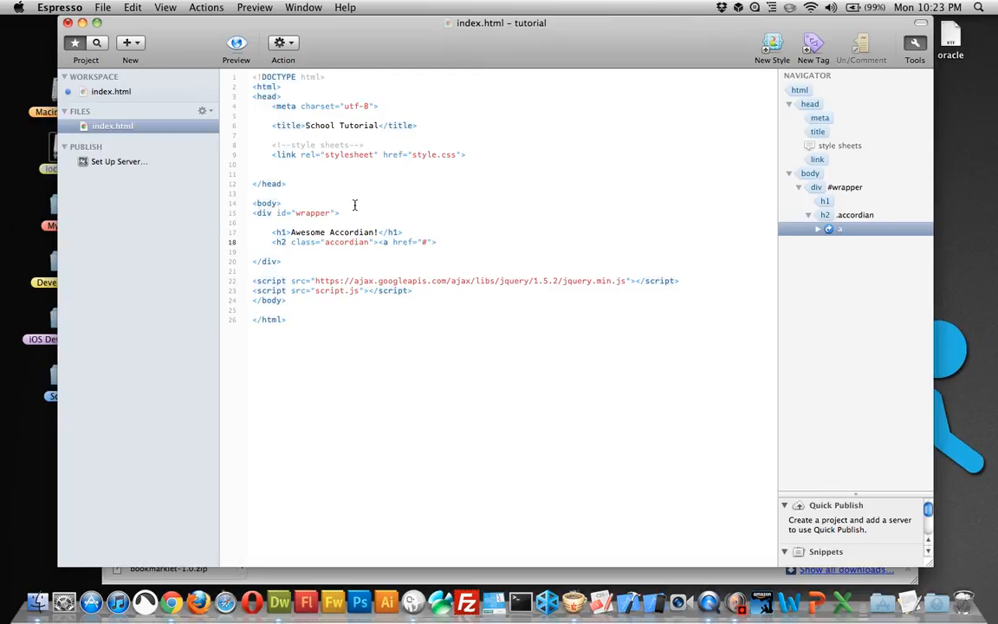
- Give the link the text "This Is Accordian Slider Number One" and close the anchor
{"action": "type", "text": "This is"}
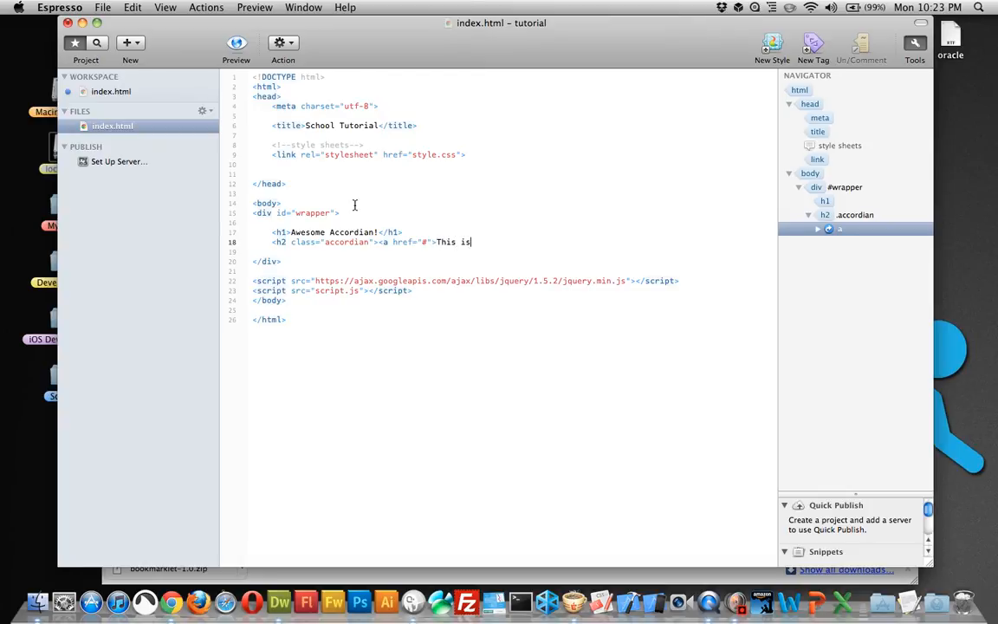
{"action": "type", "text": "Is Accordian Slider"}
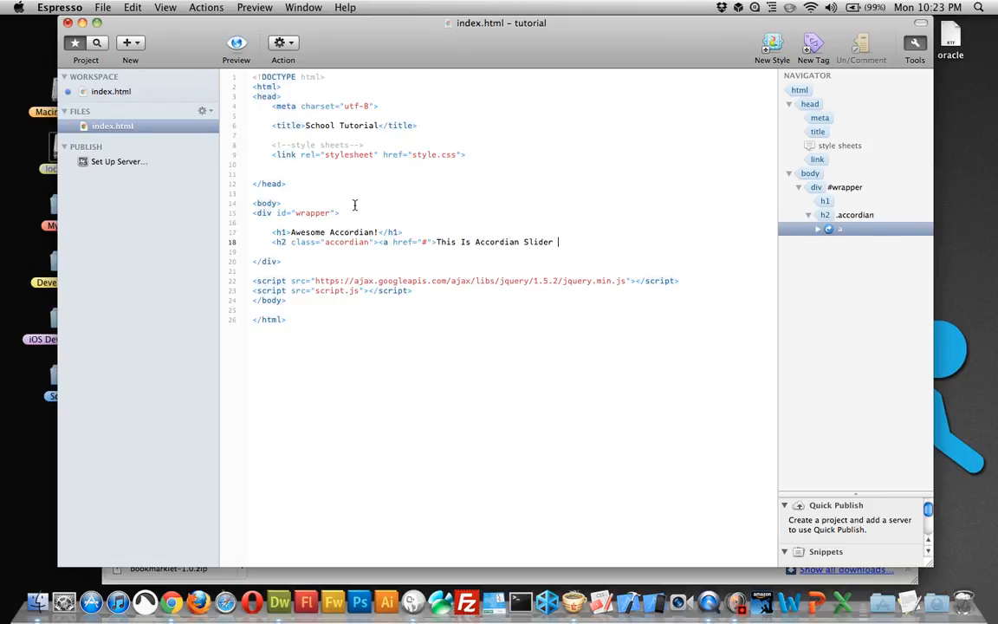
{"action": "type", "text": "Number One"}
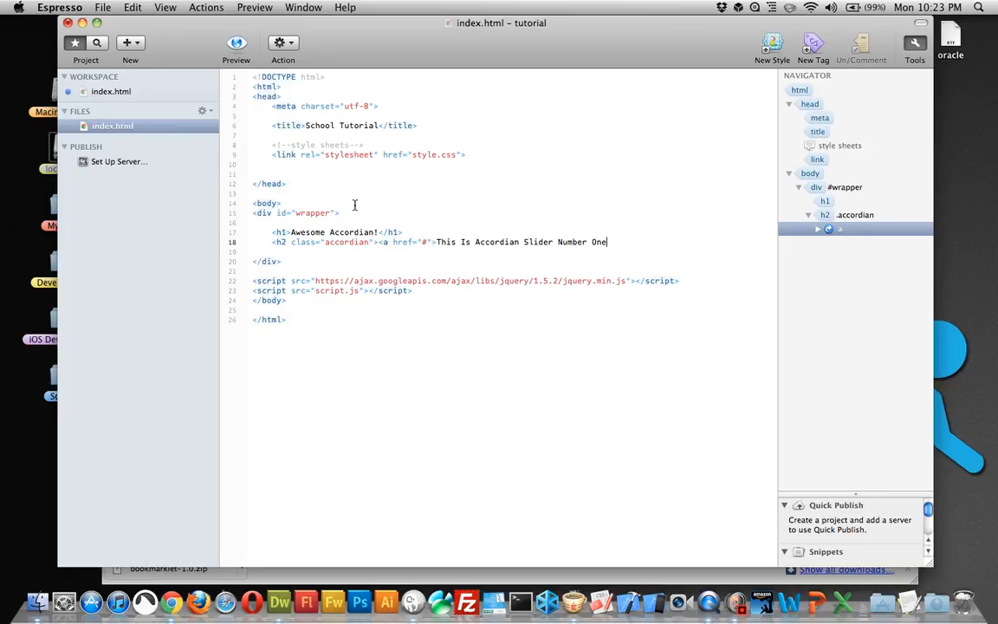
{"action": "type", "text": "</a></h2>"}
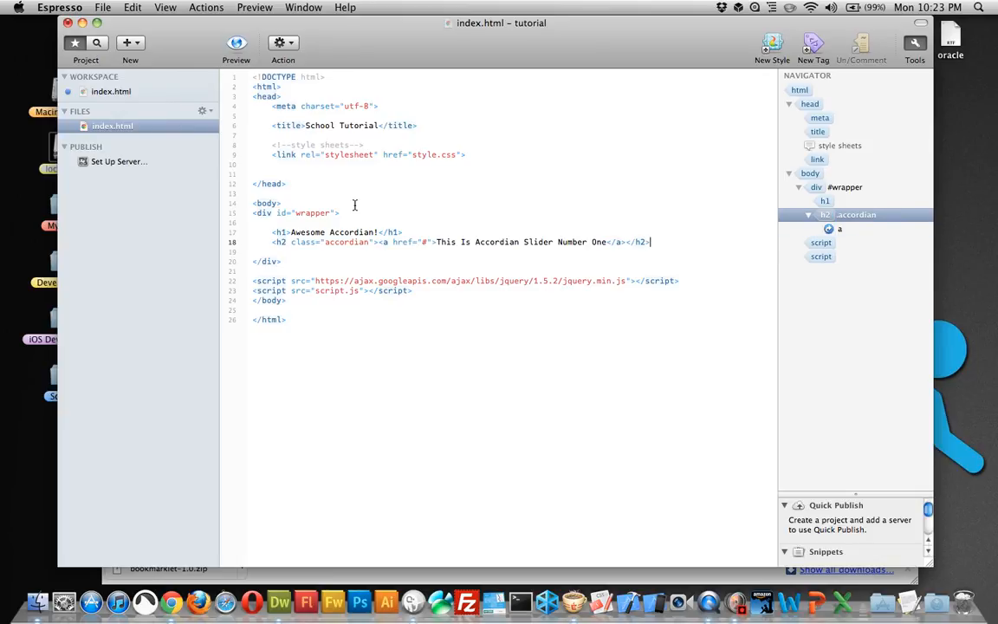
{"action": "mouse_move", "coordinate": [383, 239]}
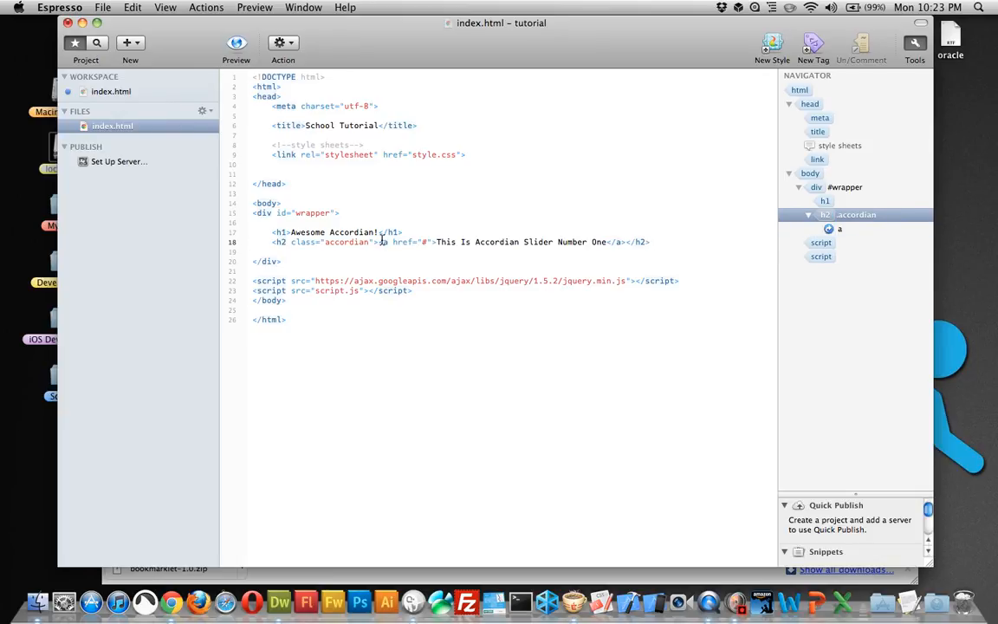
{"action": "left_click_drag", "start_coordinate": [379, 243], "coordinate": [617, 242]}
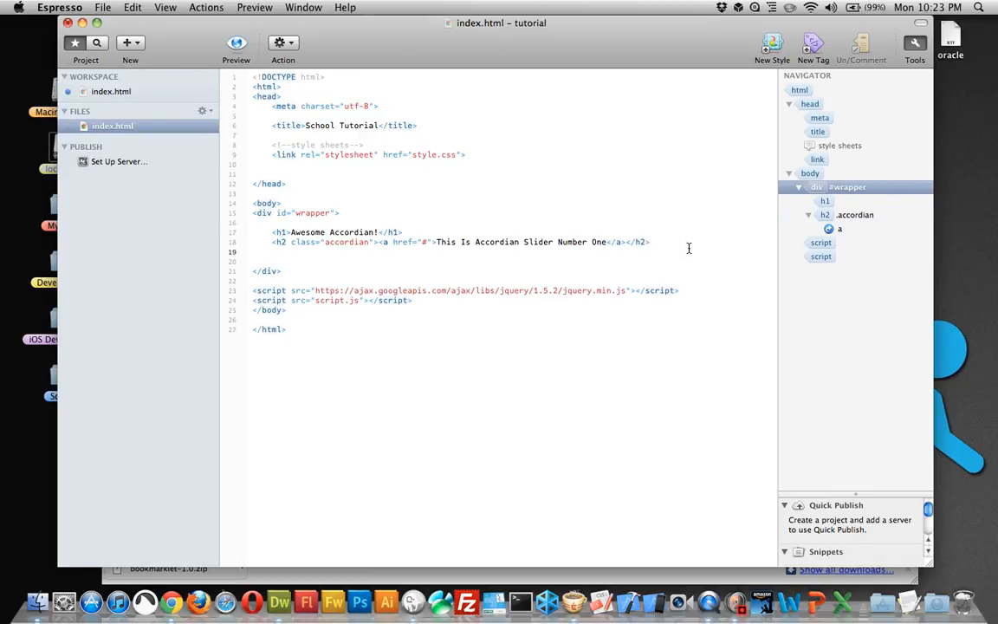
- Add a div with class "accContainer" below the first h2
{"action": "type", "text": "<div"}
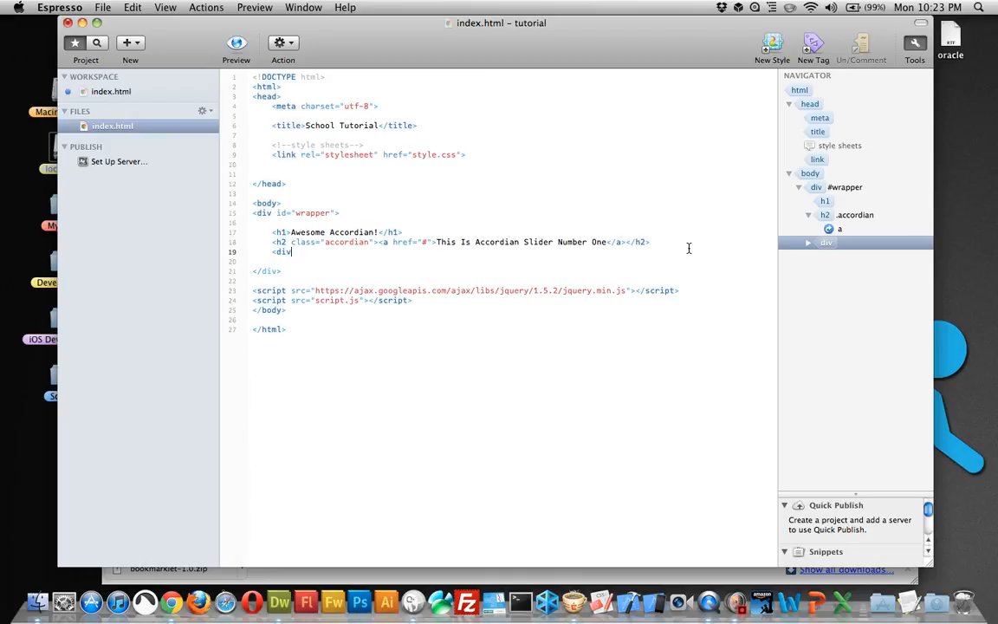
{"action": "type", "text": "class="}
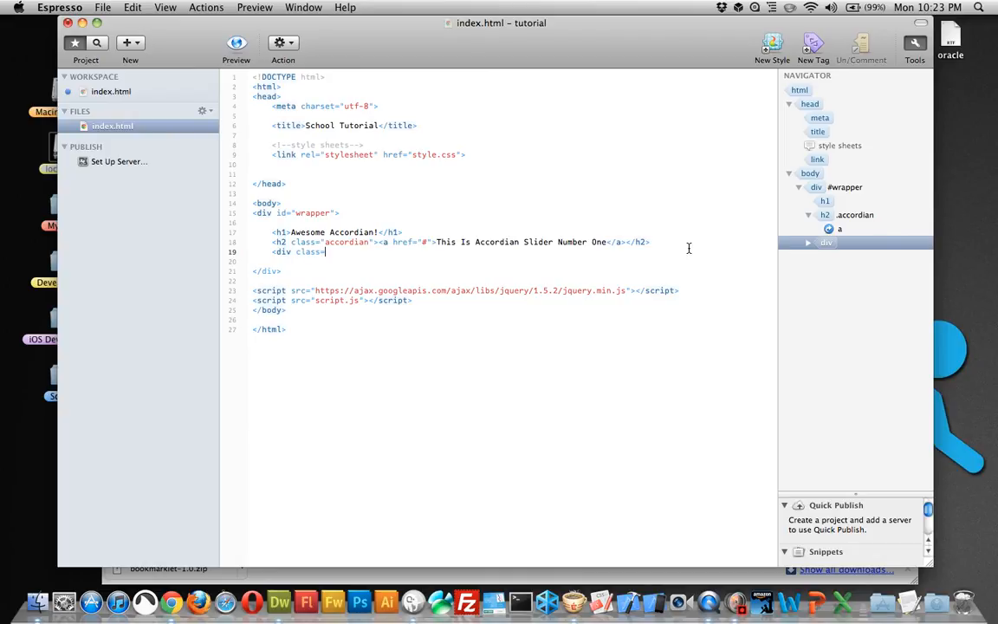
{"action": "type", "text": "accContainer\">"}
{"action": "type", "text": "<div class="}
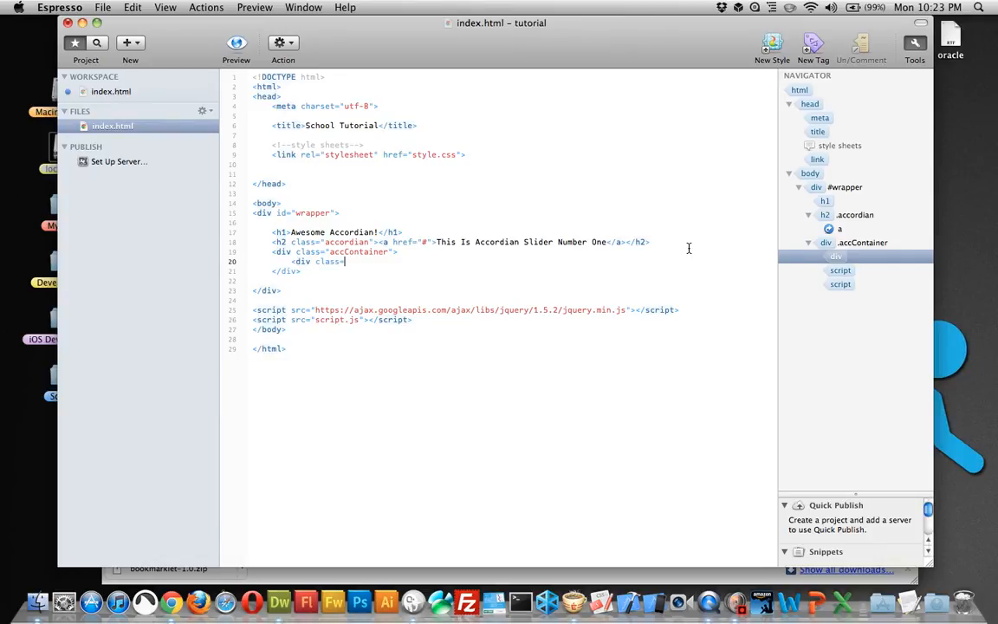
- Nest a div with class "block" holding an empty paragraph inside it
{"action": "type", "text": "\"block\">"}
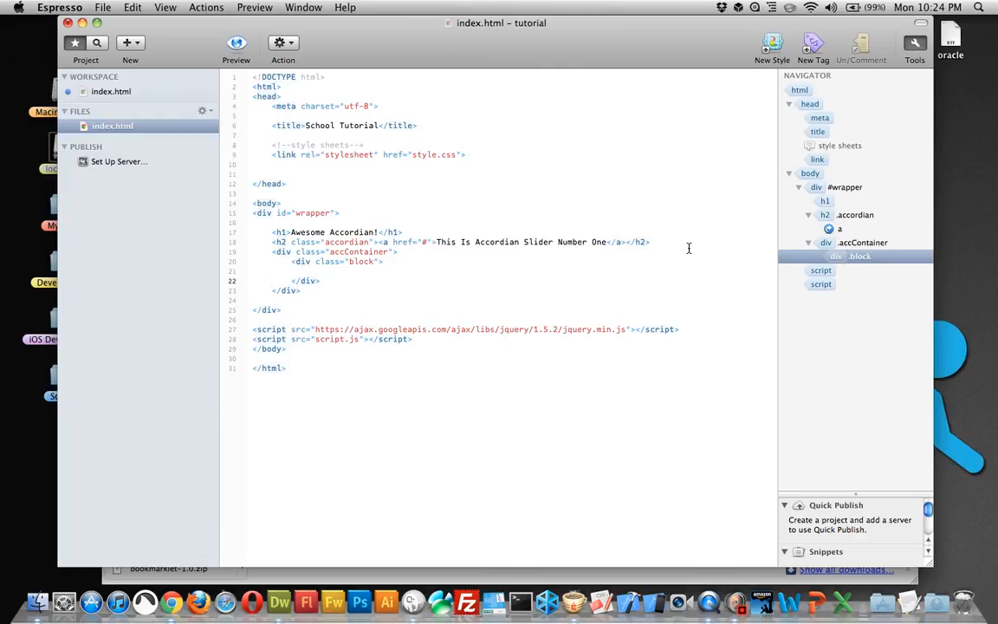
{"action": "type", "text": "<"}
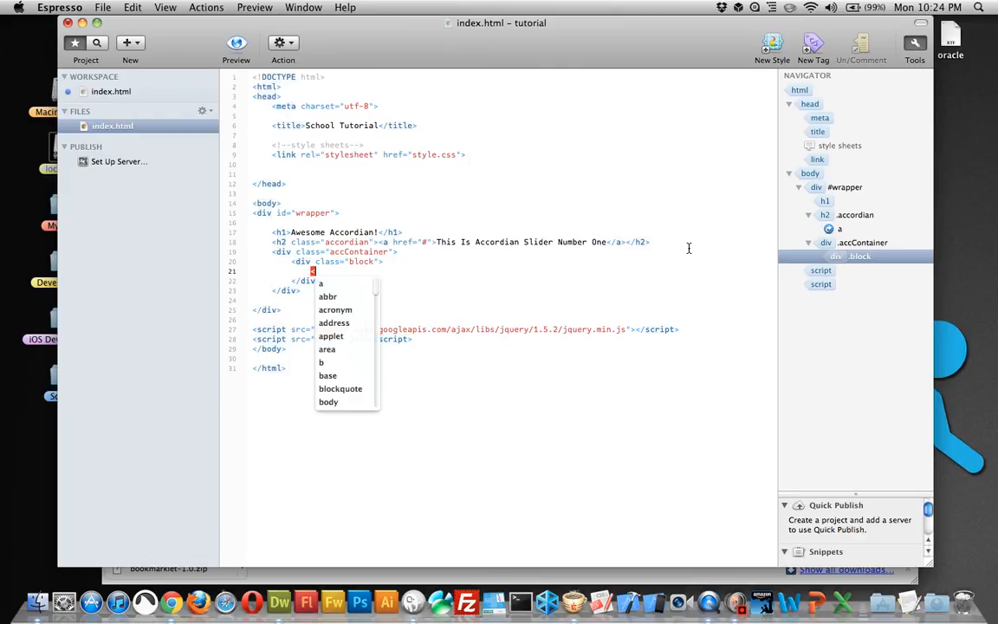
{"action": "type", "text": "p>"}
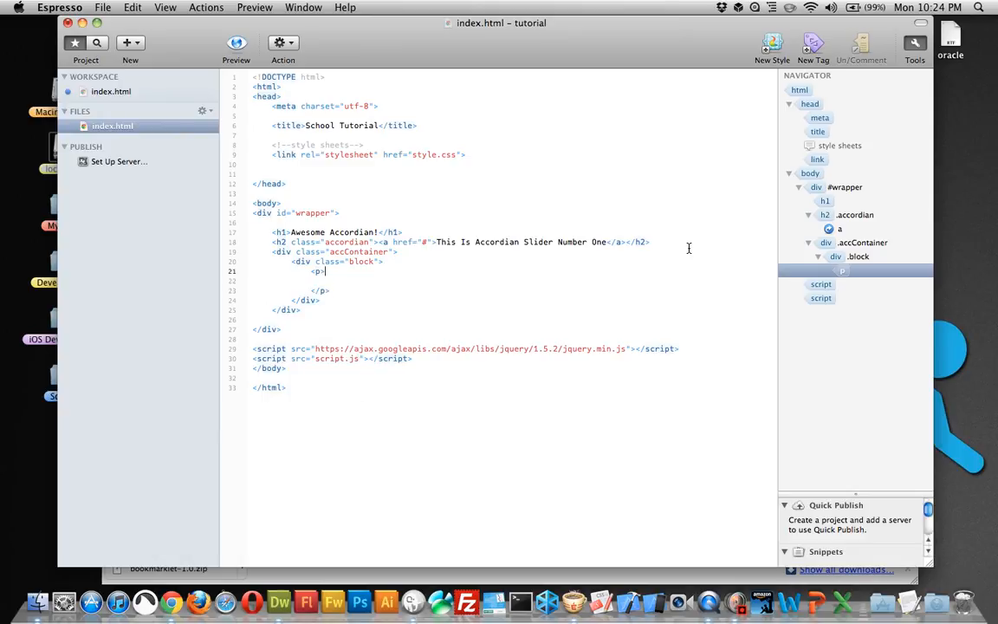
- Insert a Lorem Ipsum placeholder passage into the empty paragraph via snippet search
{"action": "type", "text": "lorem"}
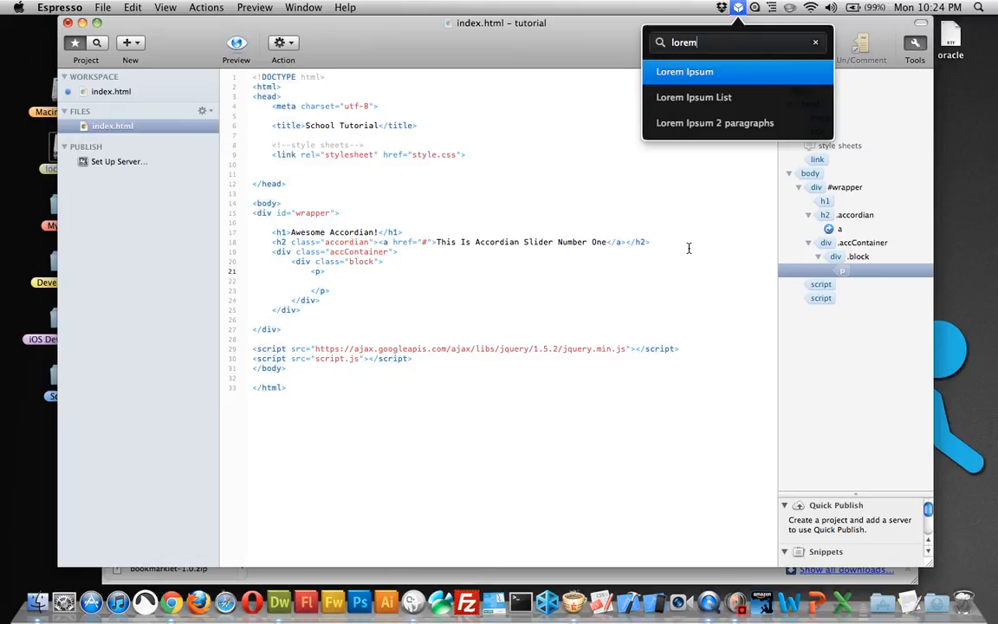
{"action": "left_click", "coordinate": [684, 73]}
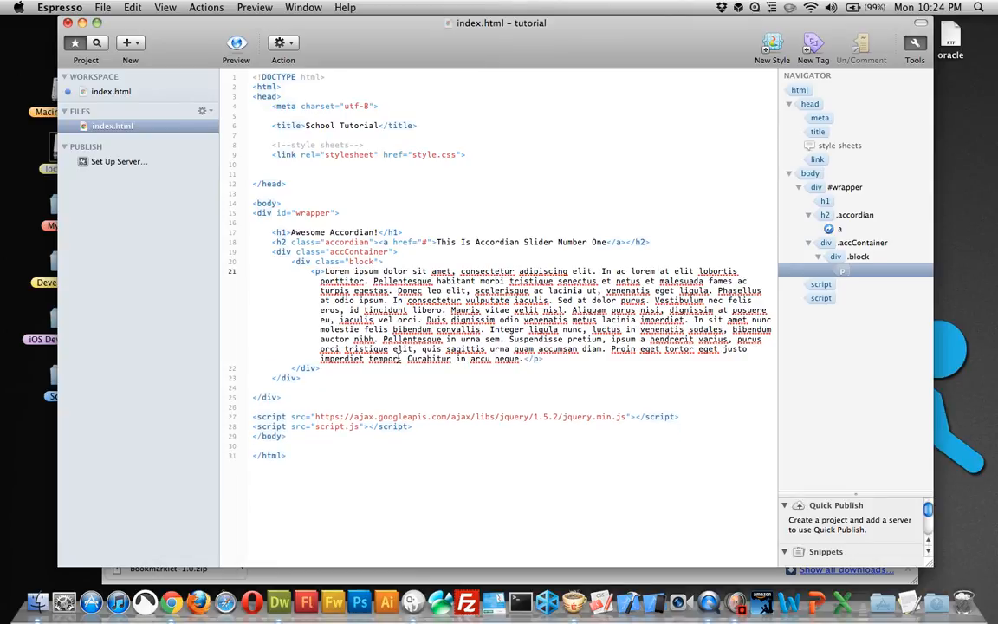
{"action": "mouse_move", "coordinate": [309, 363]}
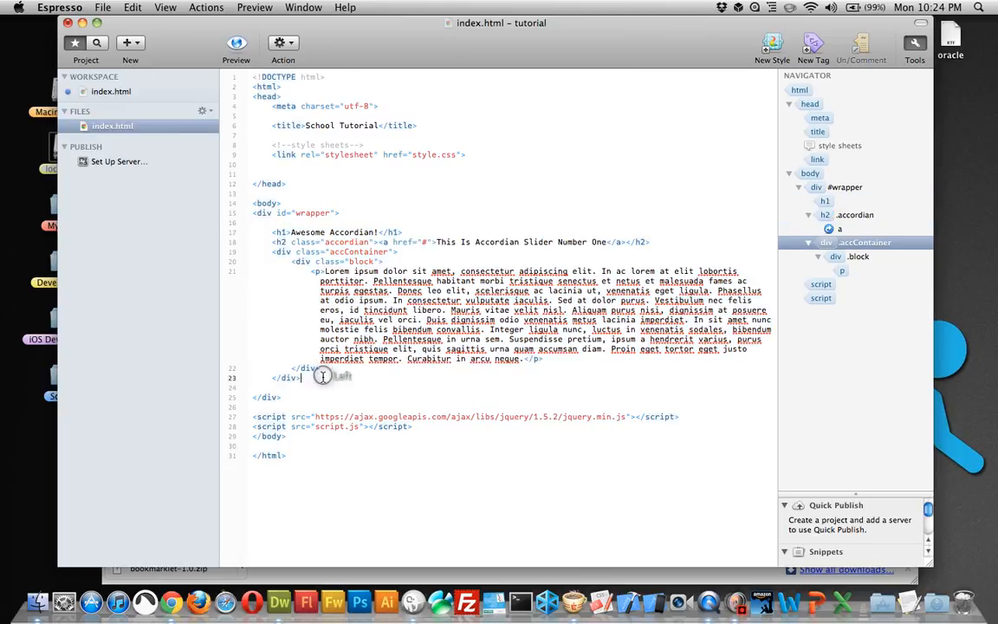
- Paste copies of the heading and accContainer section below the first one
{"action": "key", "text": "enter"}
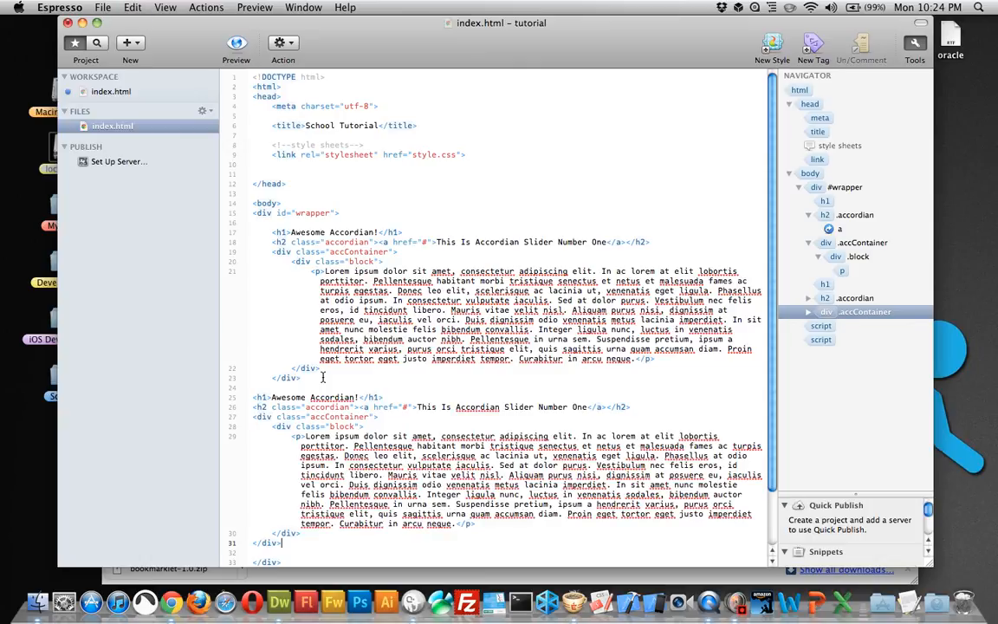
{"action": "scroll", "scroll_direction": "down", "scroll_amount": 3}
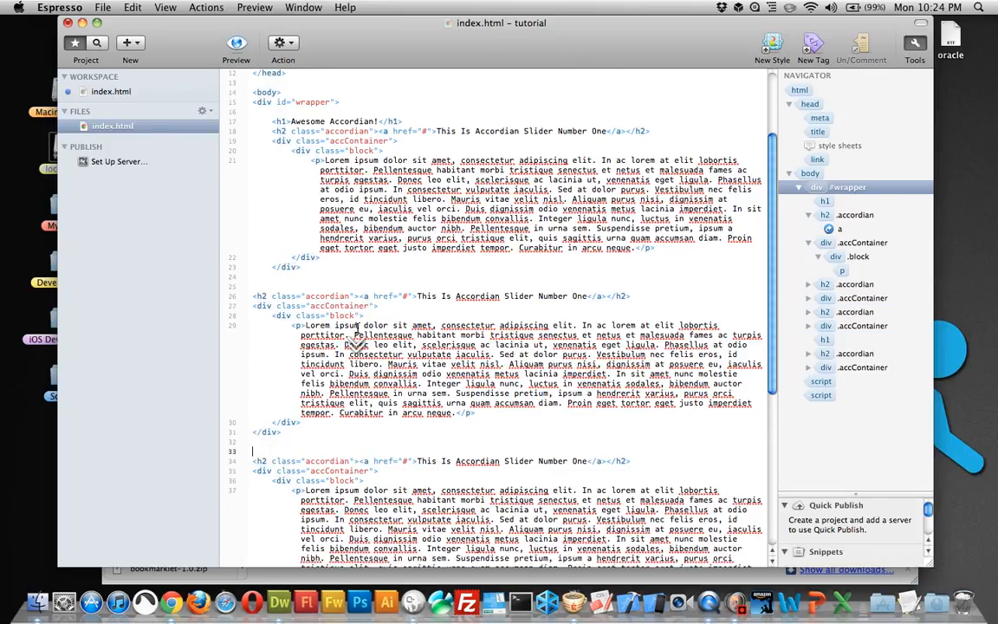
{"action": "scroll", "scroll_direction": "down", "scroll_amount": 3}
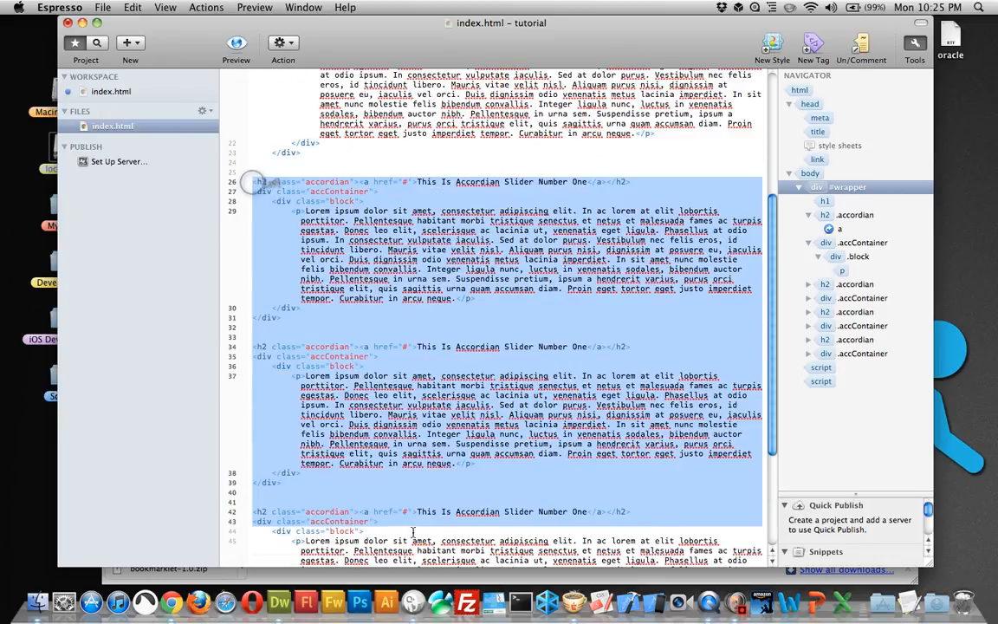
- Change the copied headings to read Slider Number Two, Three and Four
{"action": "scroll", "scroll_direction": "down", "scroll_amount": 3}
{"action": "type", "text": "T"}
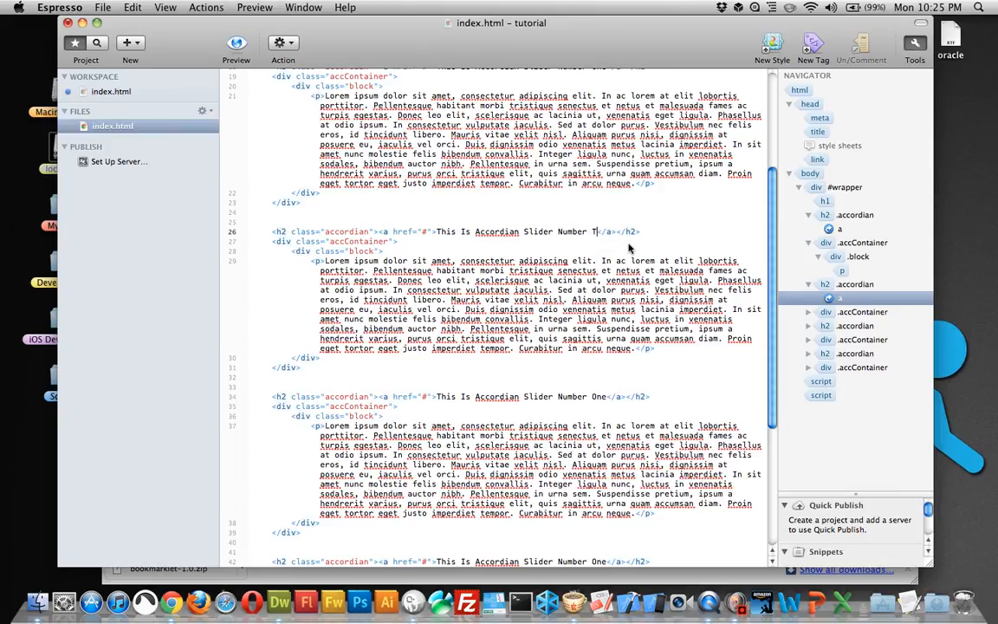
{"action": "type", "text": "wo"}
{"action": "left_click", "coordinate": [461, 397]}
{"action": "type", "text": "Thre"}
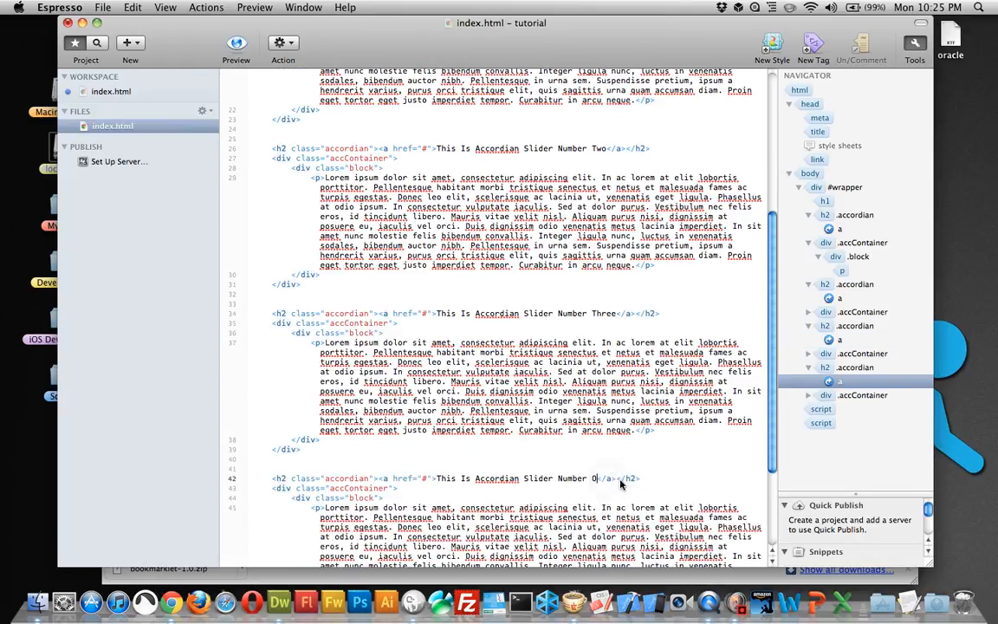
{"action": "type", "text": "Four"}
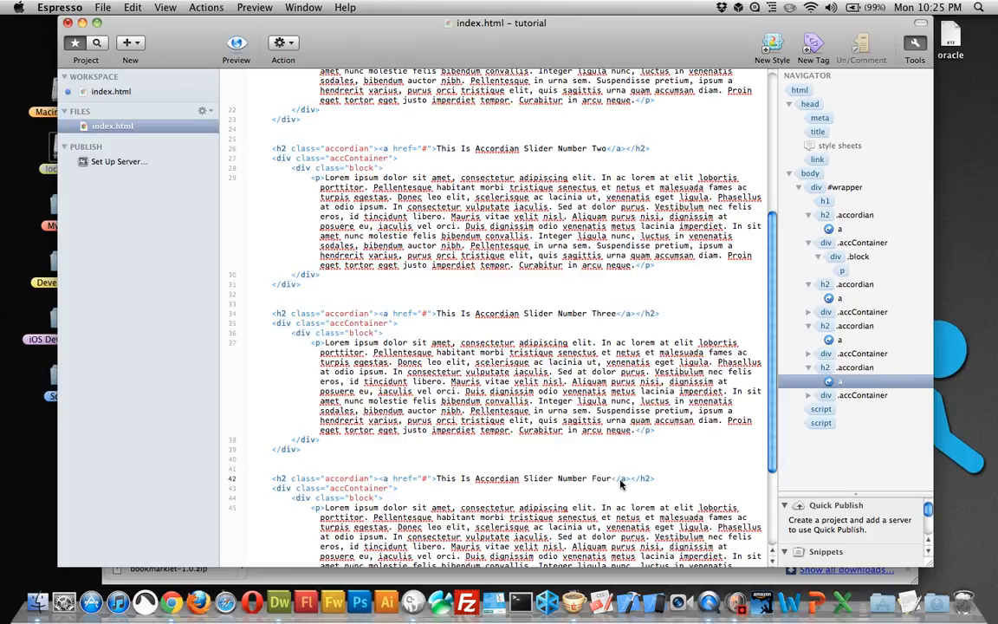
{"action": "scroll", "scroll_direction": "down", "scroll_amount": 3}
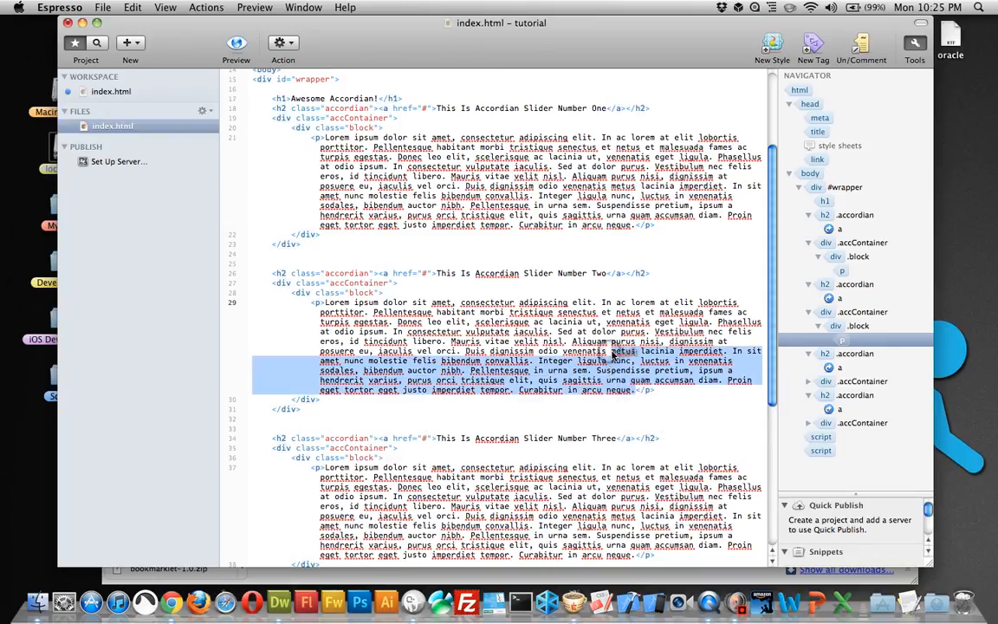
- Trim trailing sentences from the second and third lorem paragraphs, keeping closing tags
{"action": "scroll", "scroll_direction": "down", "scroll_amount": 3}
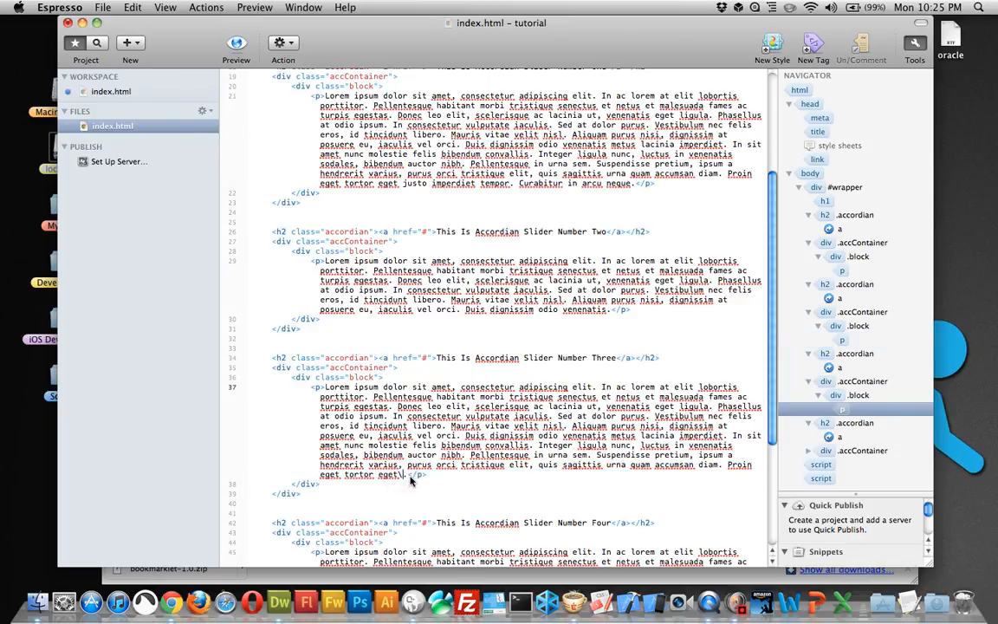
{"action": "scroll", "scroll_direction": "down", "scroll_amount": 3}
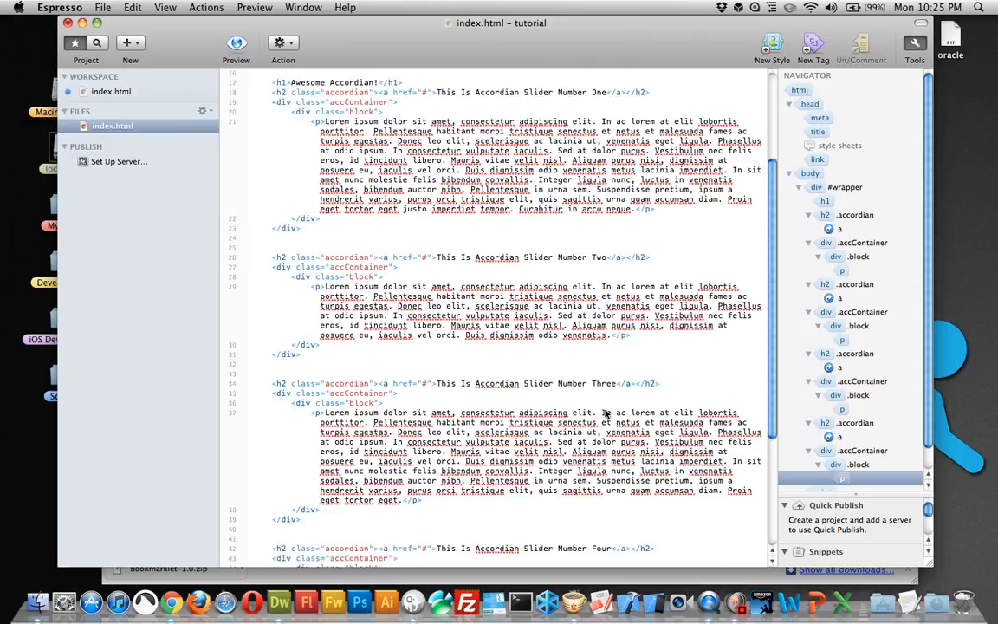
{"action": "scroll", "scroll_direction": "down", "scroll_amount": 3}
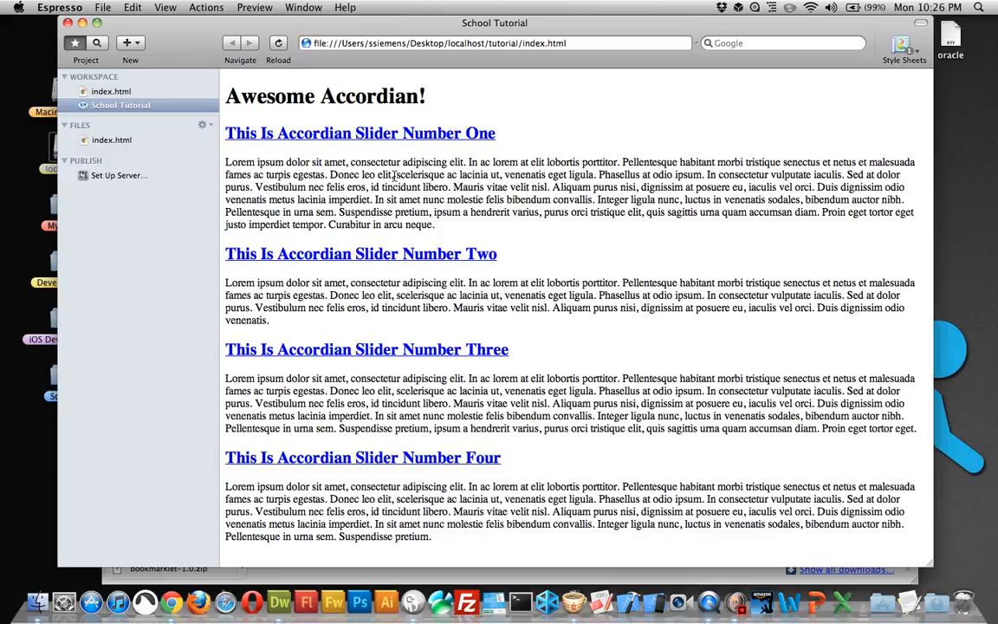
{"action": "mouse_move", "coordinate": [274, 104]}
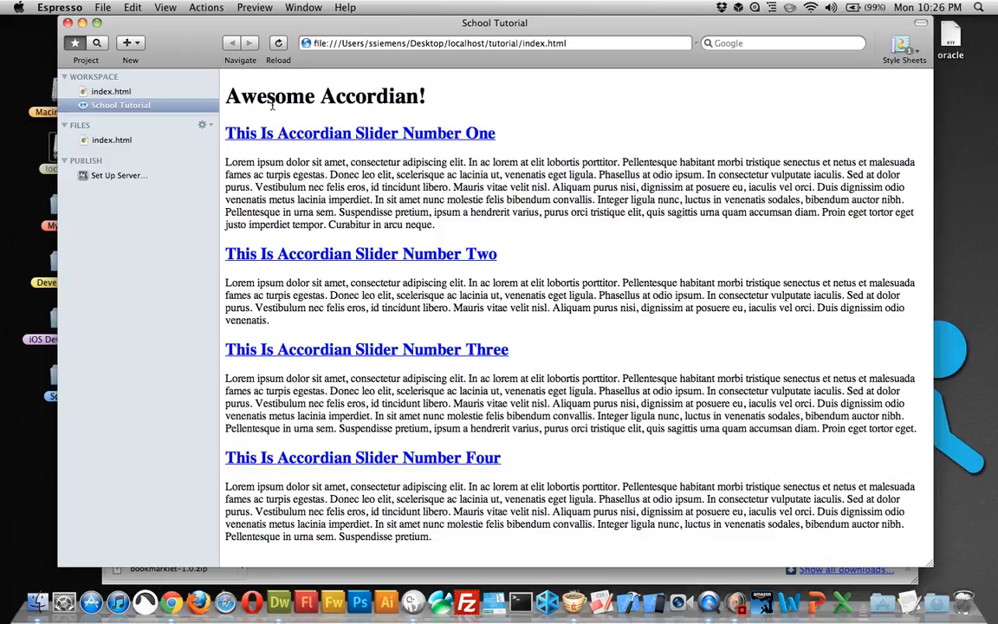
- Select the Awesome Accordian! title text in the rendered preview
{"action": "double_click", "coordinate": [326, 97]}
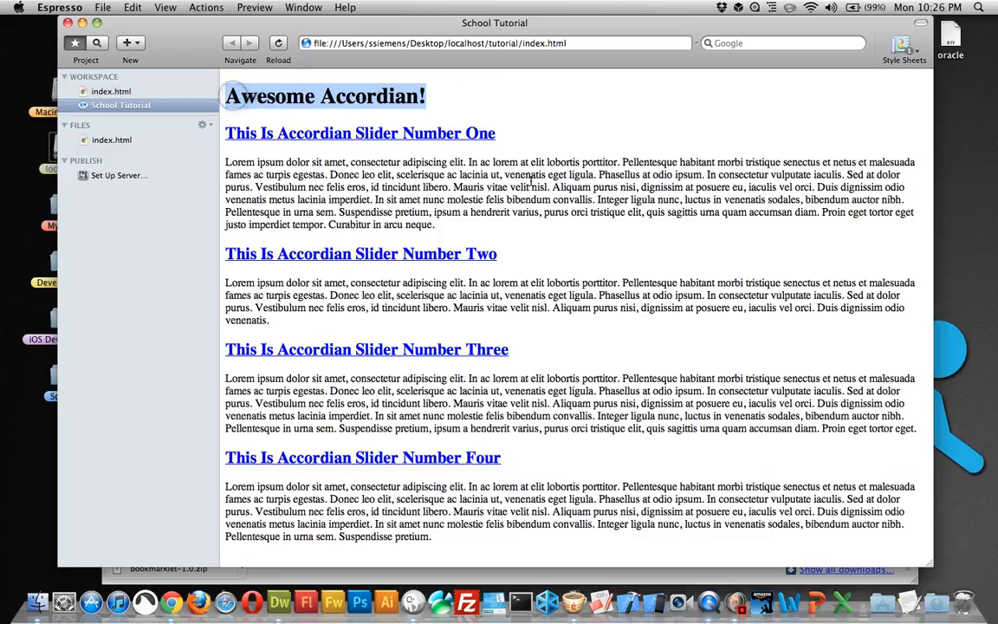